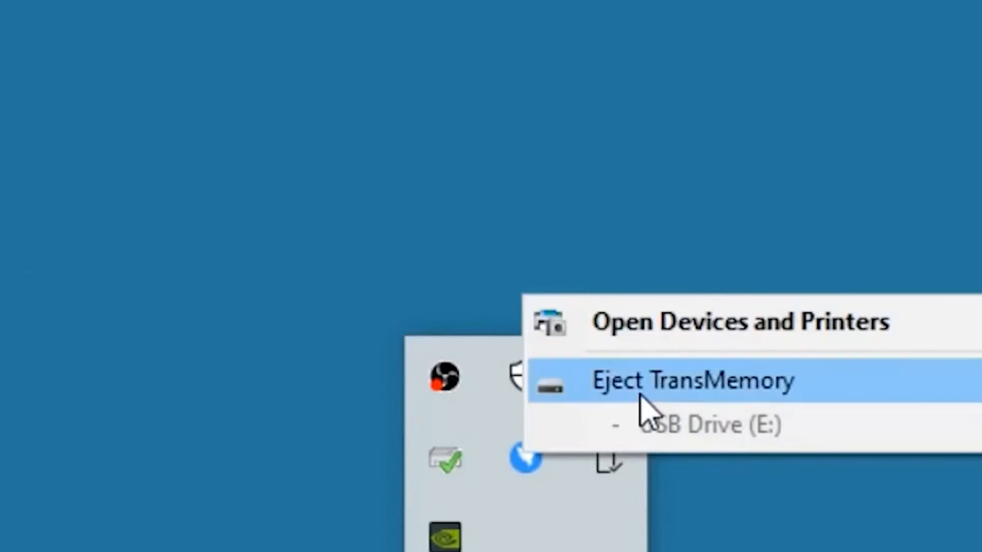
# Eject the TransMemory USB drive from the Safely Remove Hardware tray icon.
pyautogui.click(692, 381)
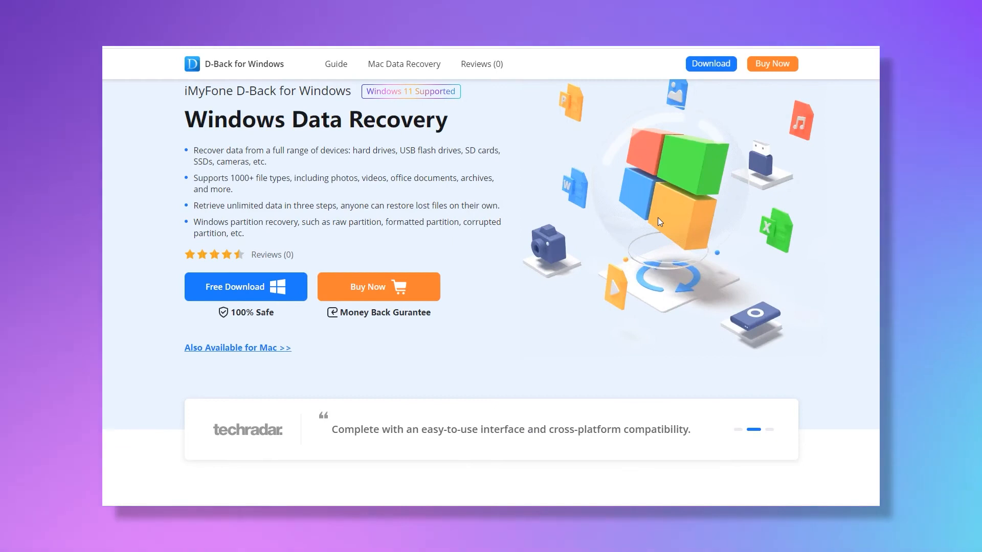
# Scroll through the data-loss scenarios, supported devices and file types on the product page.
pyautogui.scroll(-3)
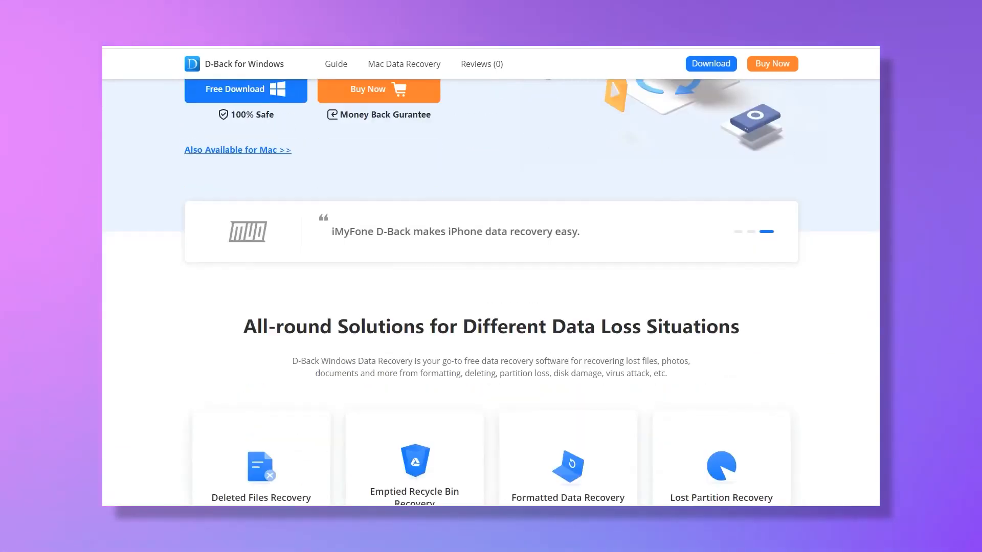
pyautogui.scroll(-3)
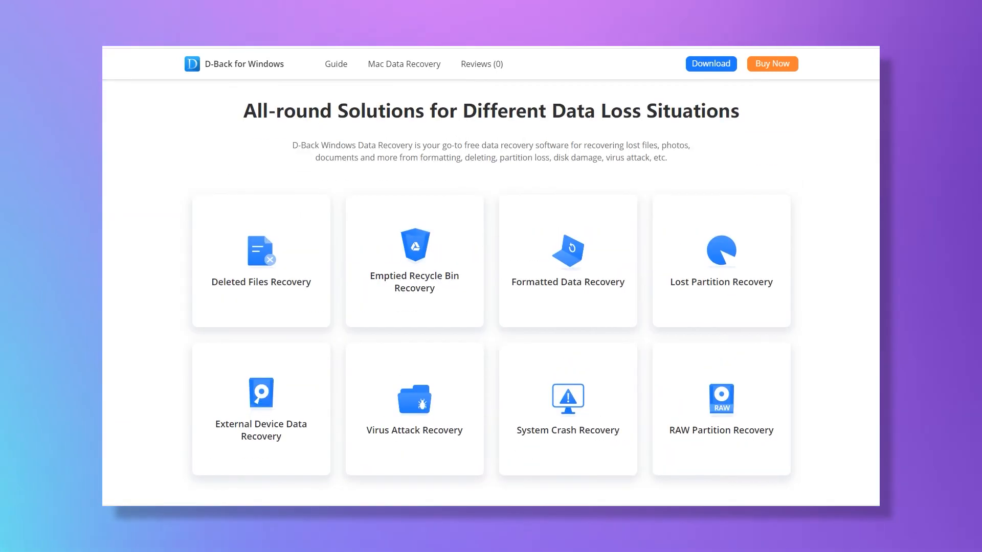
pyautogui.scroll(-3)
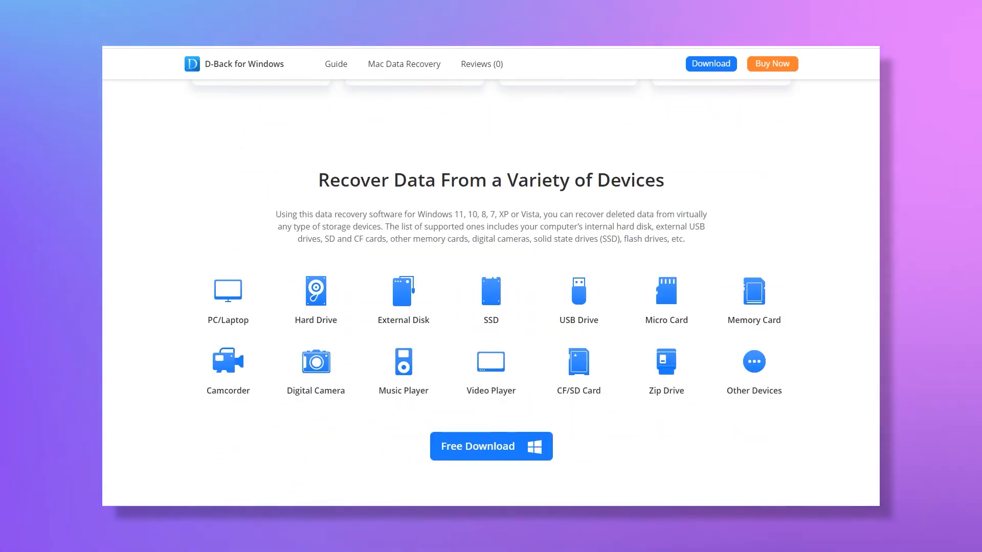
pyautogui.scroll(-3)
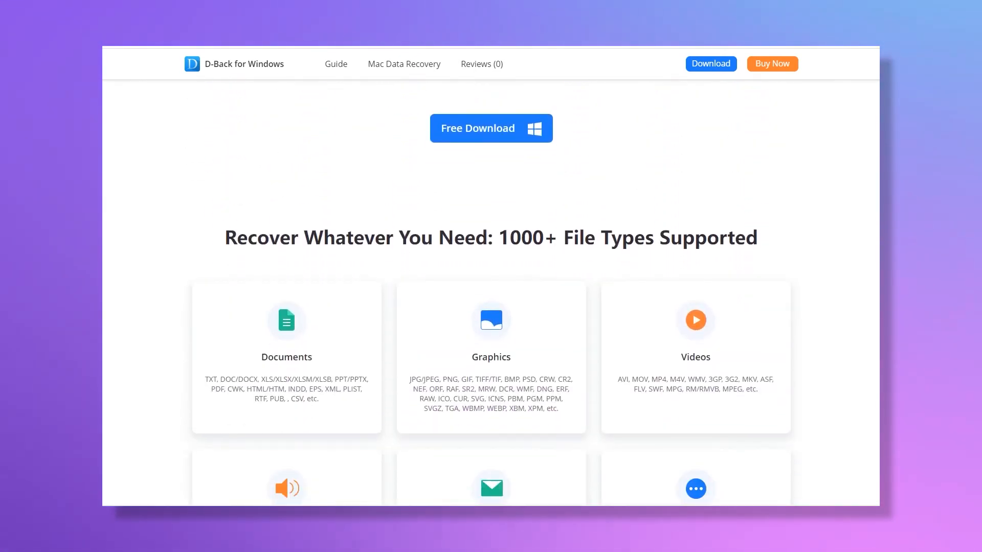
pyautogui.scroll(-3)
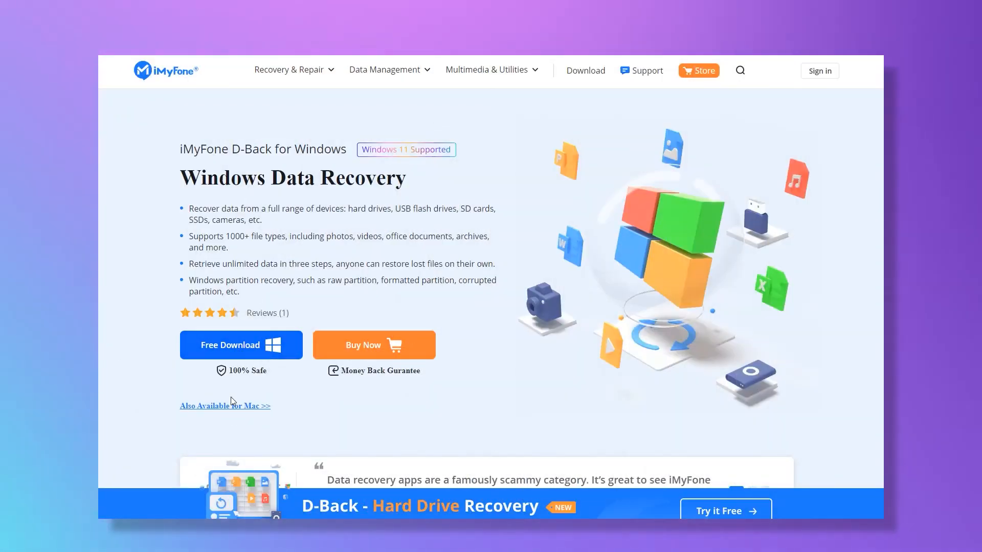
# View the Mac version, return to Windows and download the free Windows version of D-Back.
pyautogui.click(224, 406)
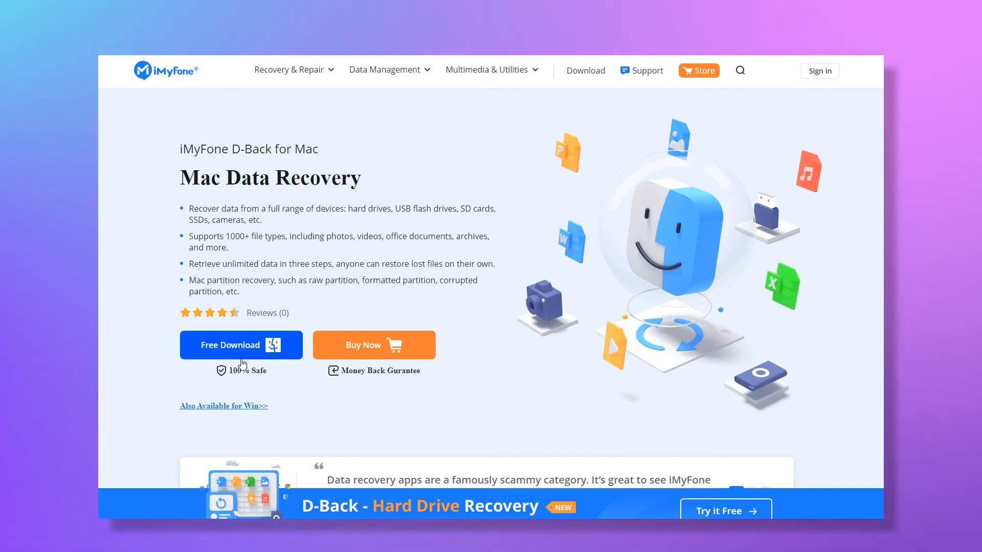
pyautogui.click(223, 406)
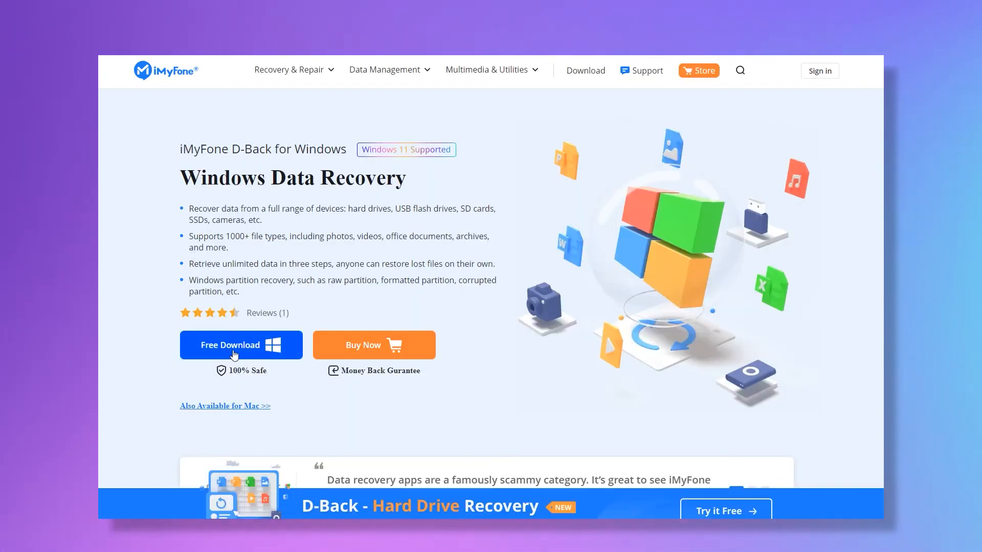
pyautogui.click(241, 345)
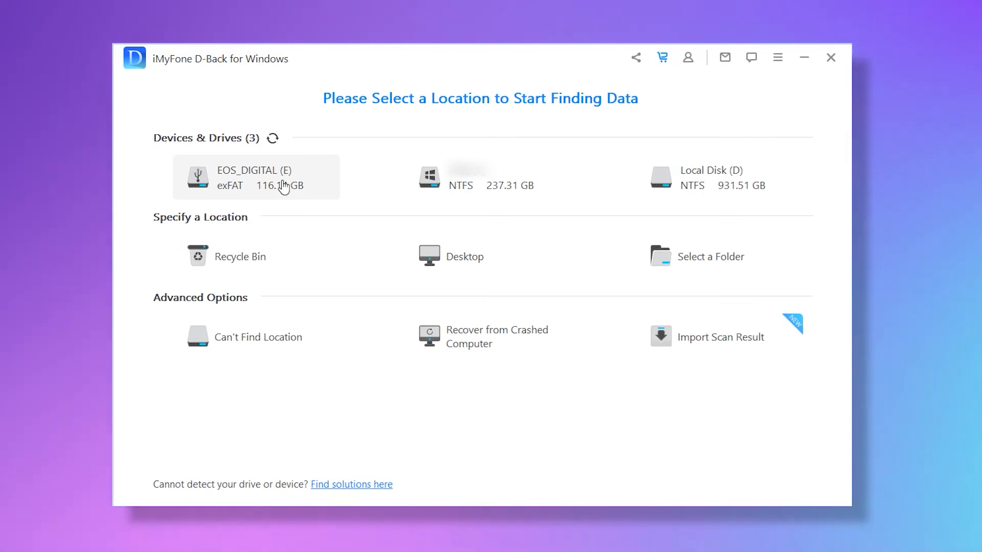
# Scan the EOS_DIGITAL (E) card and list its Video then Other files as thumbnails.
pyautogui.click(256, 177)
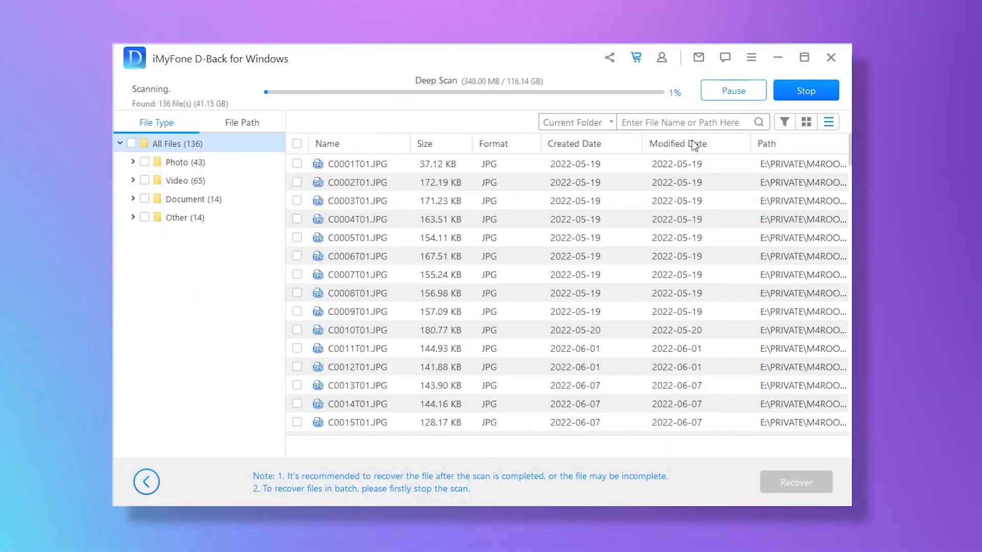
pyautogui.moveTo(185, 161)
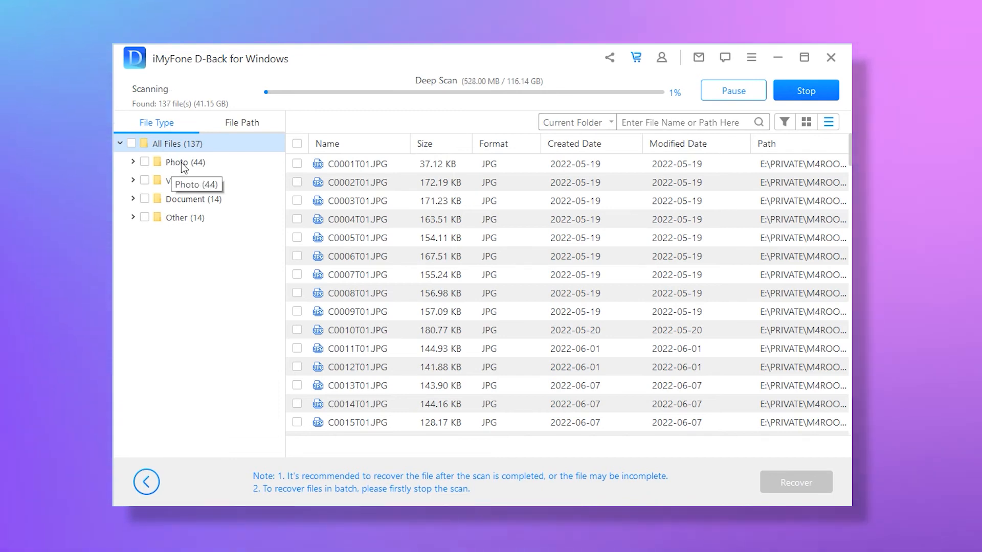
pyautogui.click(184, 181)
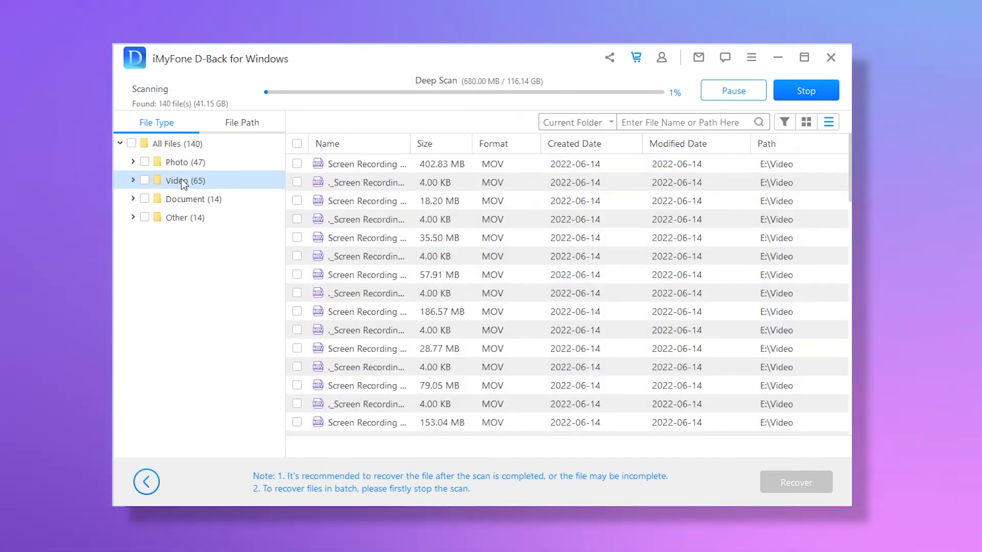
pyautogui.click(184, 217)
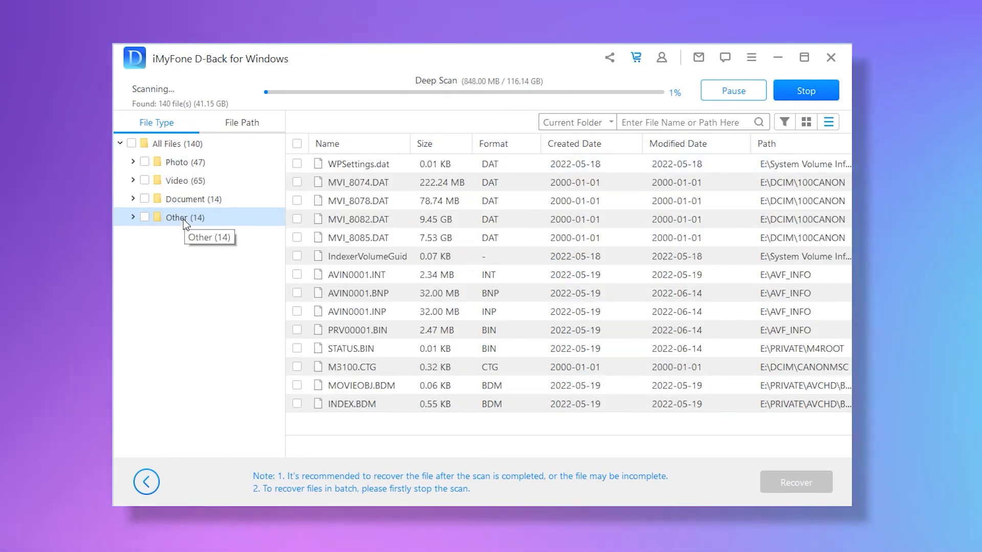
pyautogui.click(806, 122)
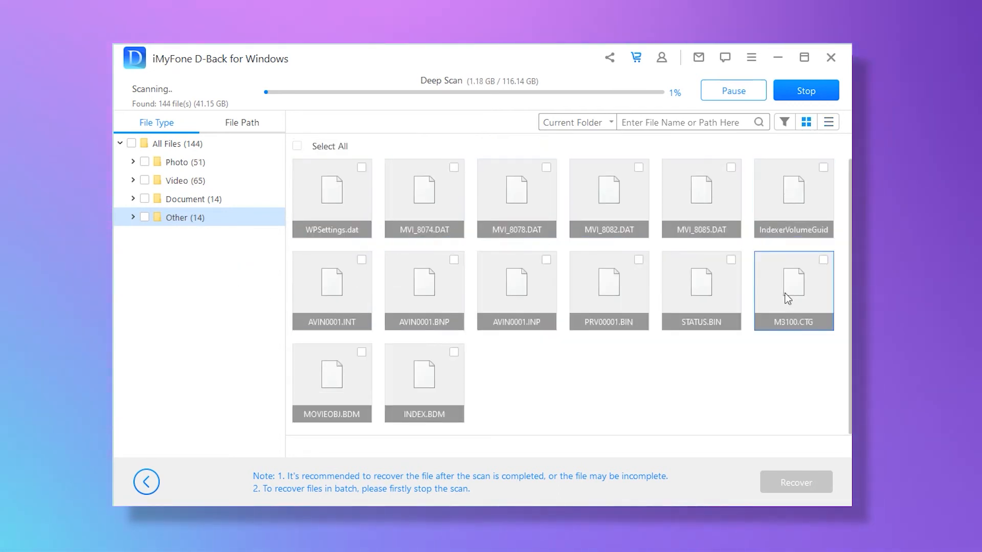
# Switch from the Video list to the Photo thumbnails found on the SD card.
pyautogui.click(332, 376)
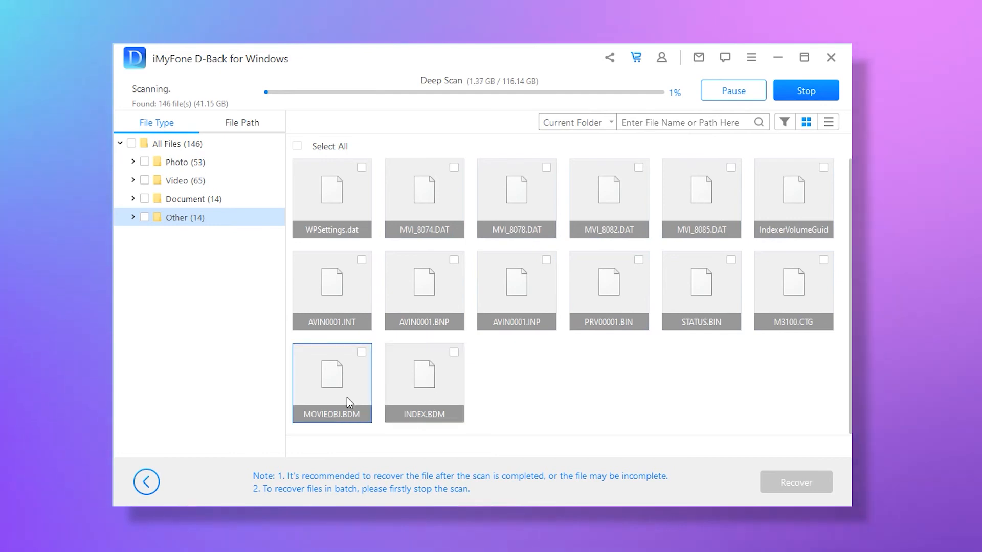
pyautogui.click(177, 180)
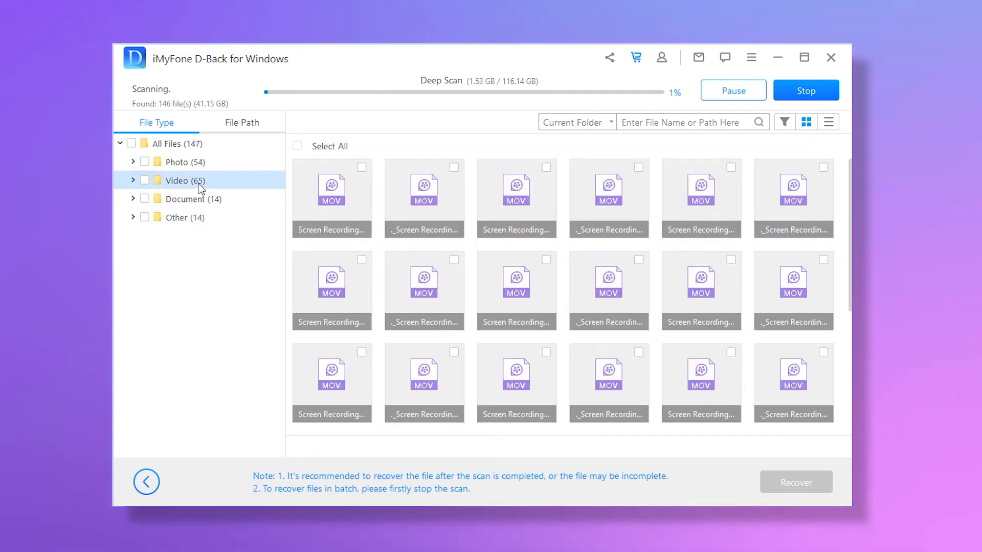
pyautogui.click(181, 162)
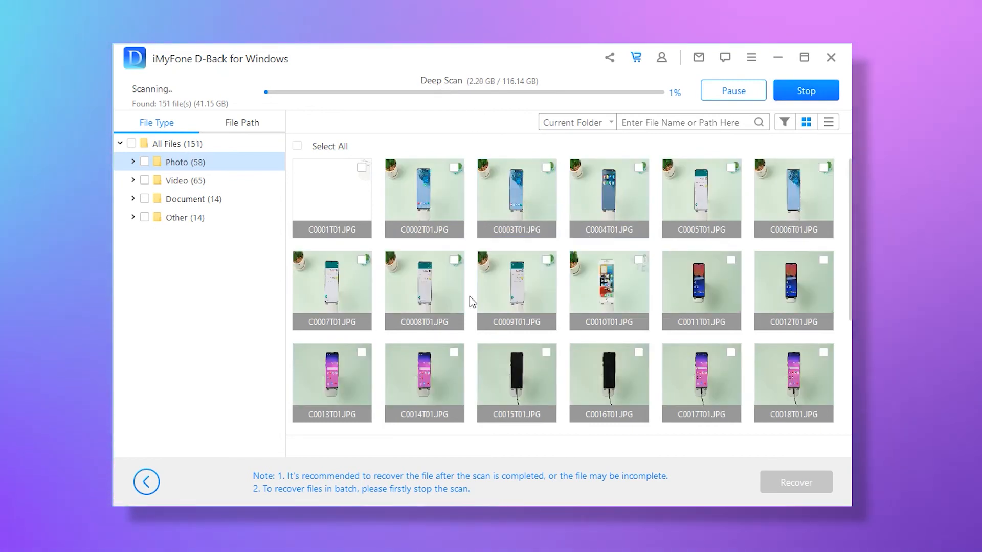
# Preview photo C0008T01.JPG and recover it, bringing up the save-location chooser.
pyautogui.doubleClick(424, 290)
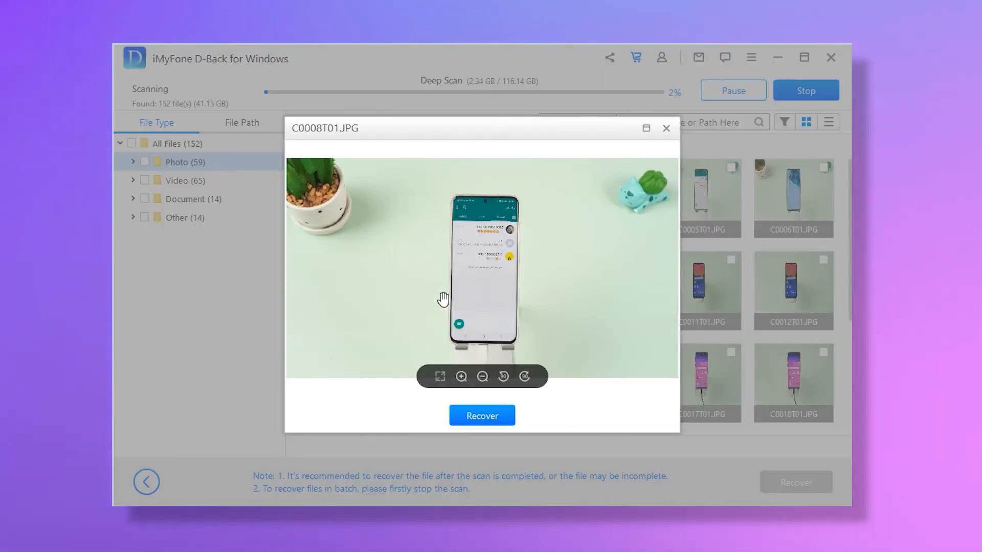
pyautogui.click(482, 416)
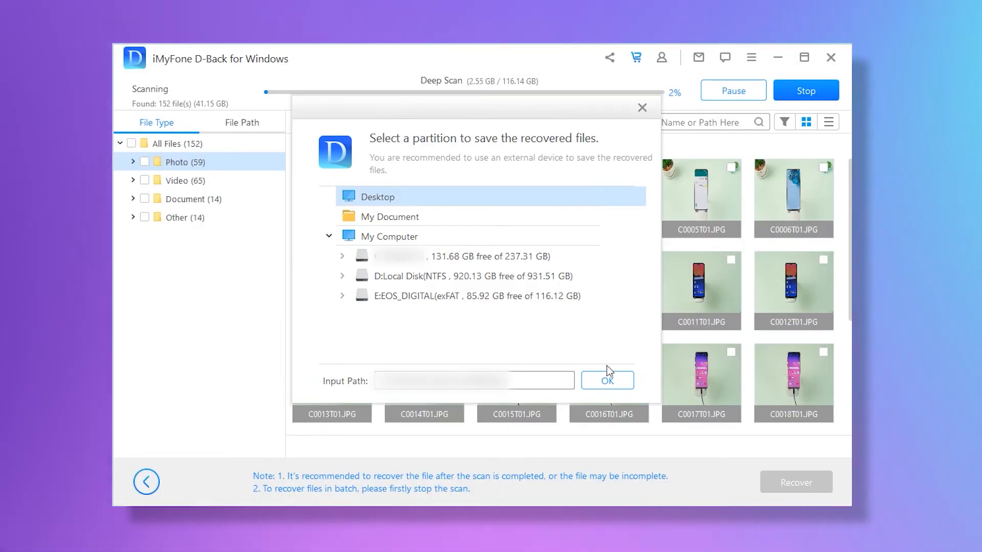